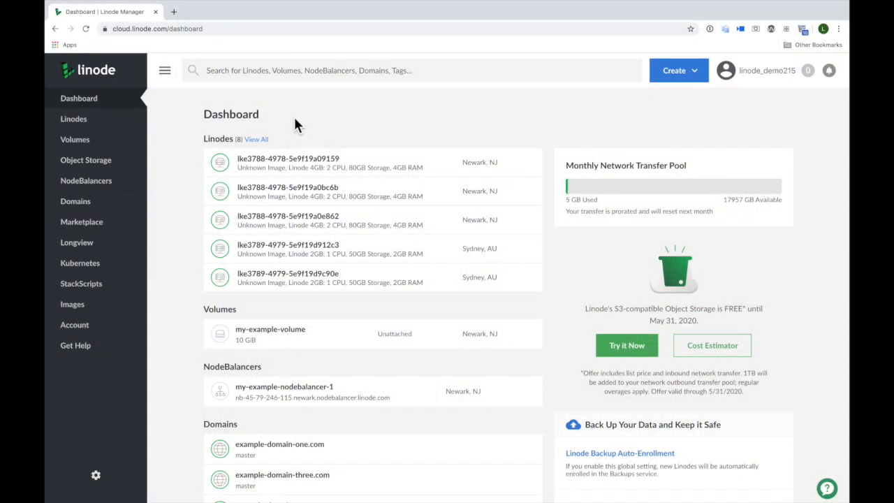
mouse_move(282, 131)
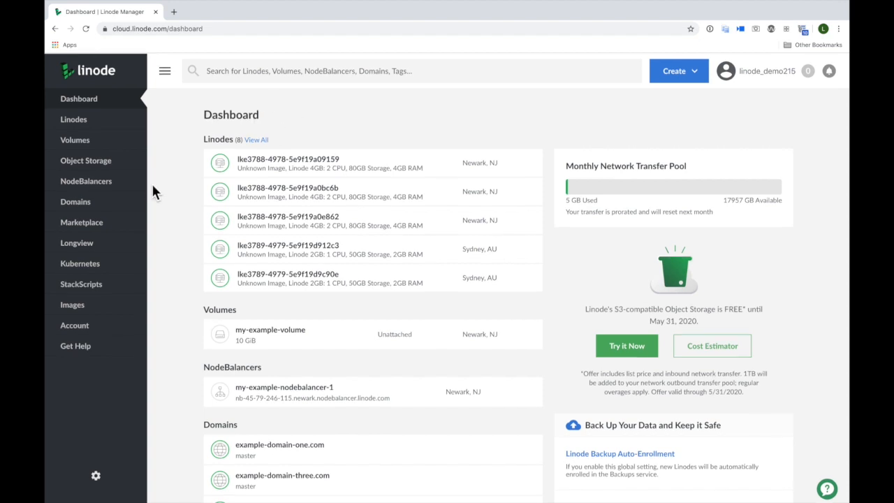
Go to the Kubernetes Clusters page from the sidebar.
left_click(78, 263)
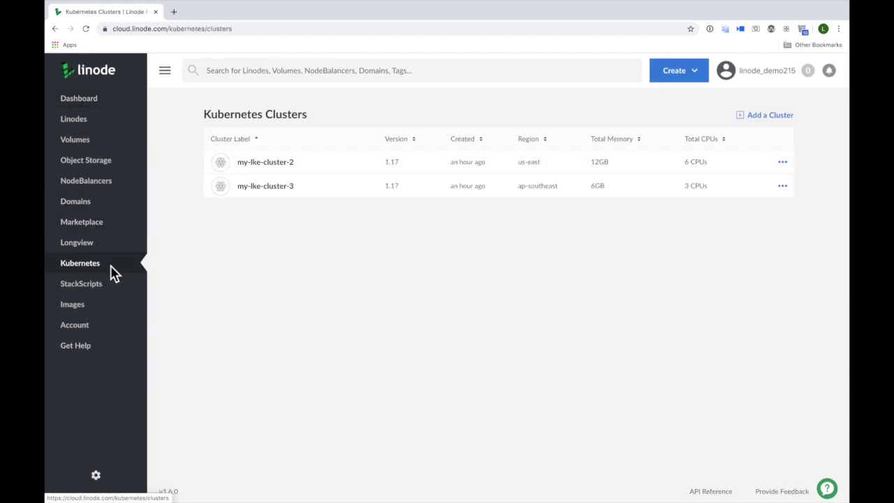
mouse_move(590, 241)
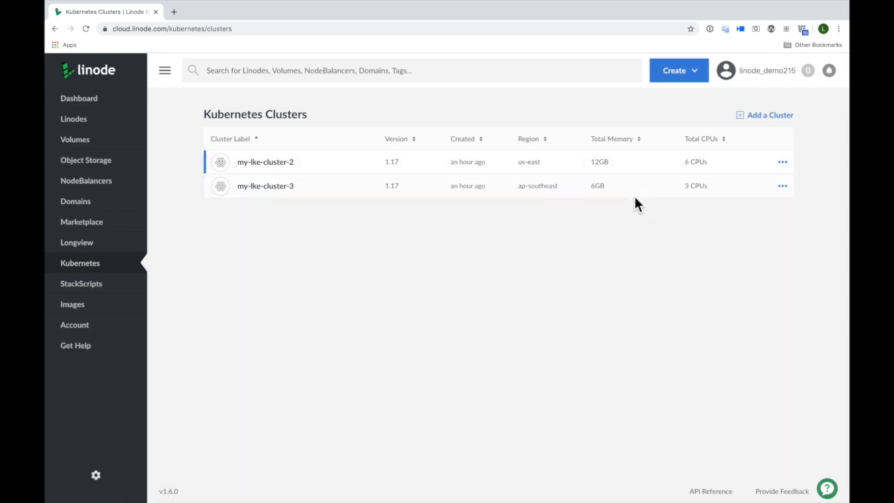
mouse_move(813, 165)
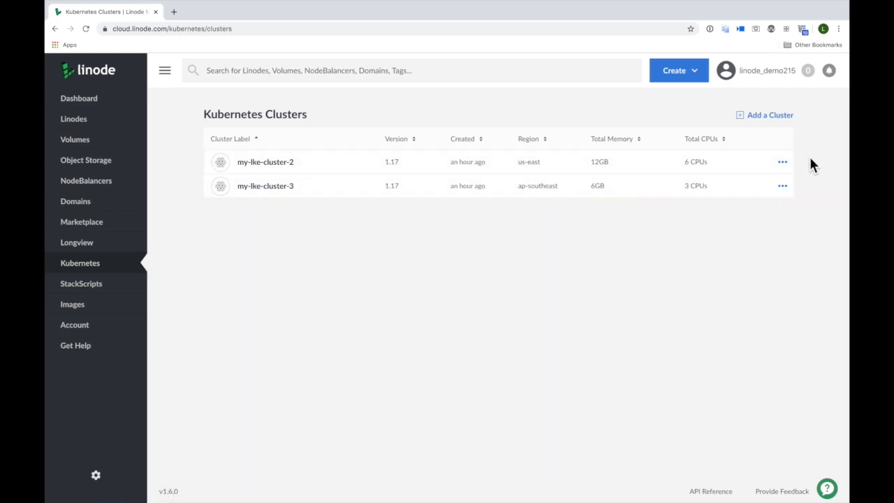
mouse_move(778, 123)
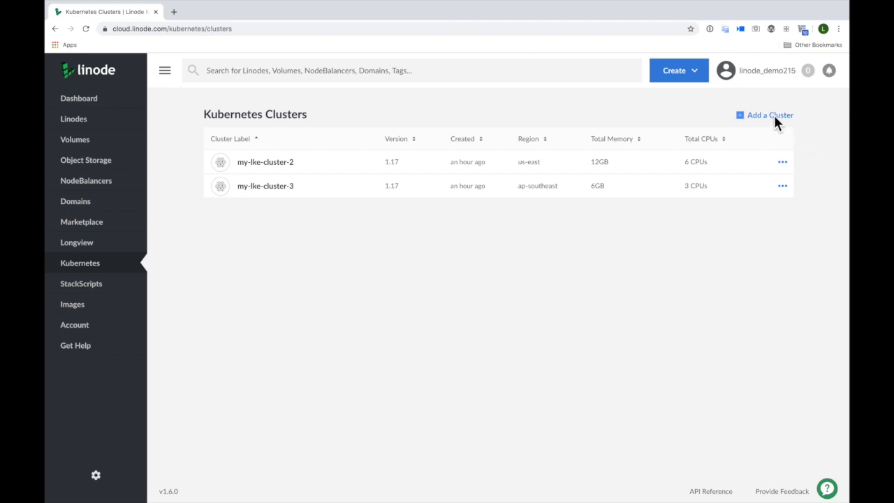
Start a new cluster and label it my-lke-cluster.
left_click(768, 114)
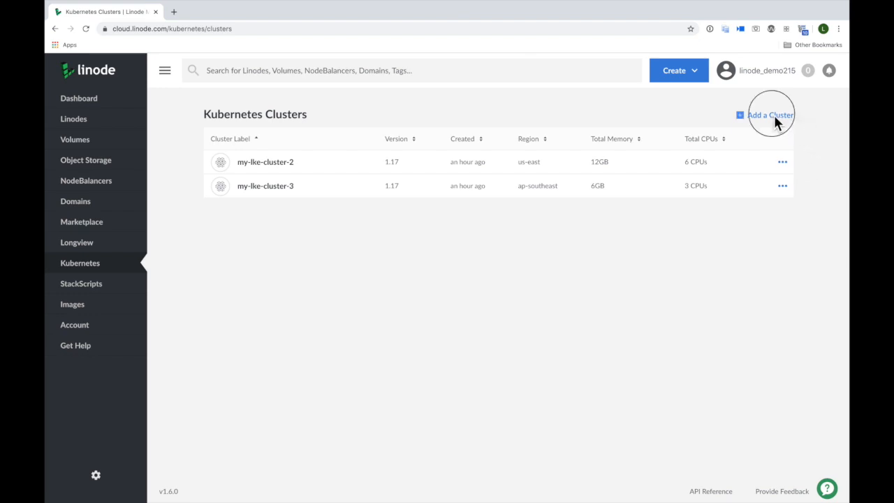
left_click(770, 114)
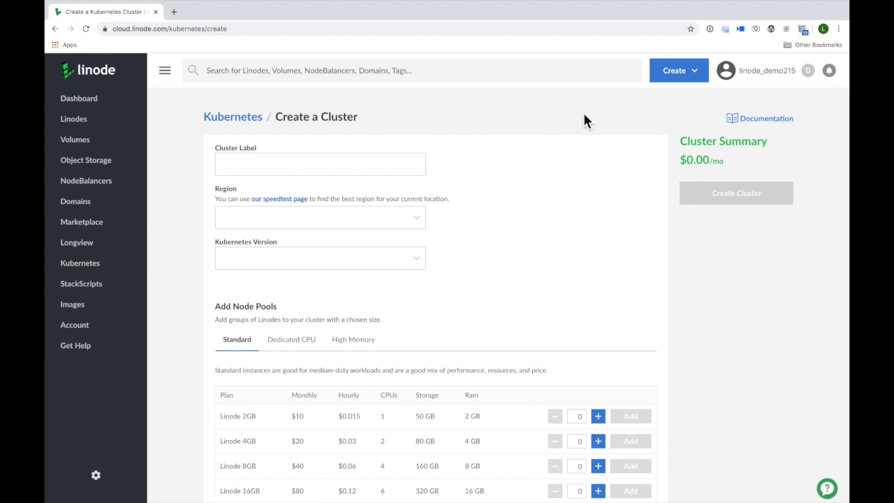
scroll("down", 3)
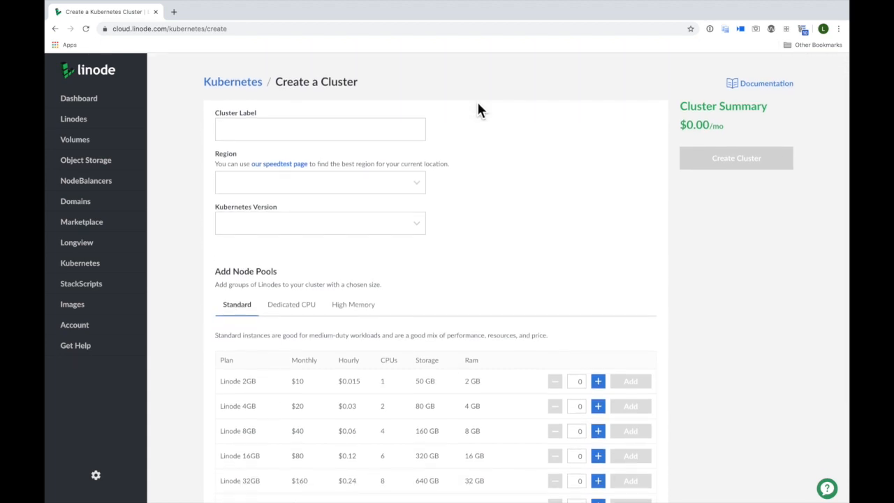
left_click(319, 128)
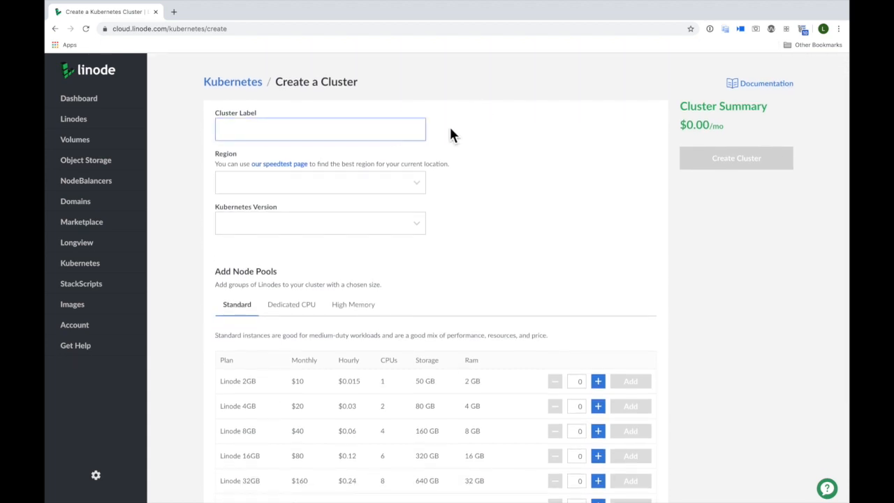
type("my-lke-cluster")
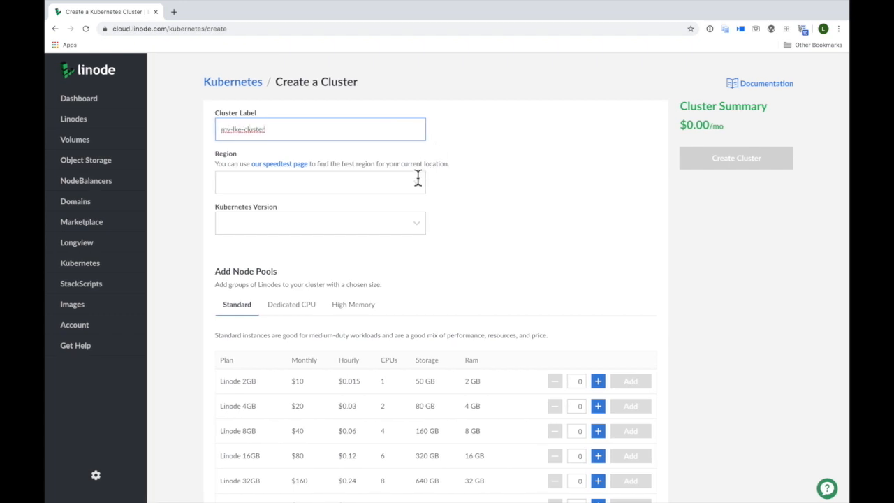
Place the cluster in Dallas, TX on Kubernetes version 1.17.
left_click(319, 181)
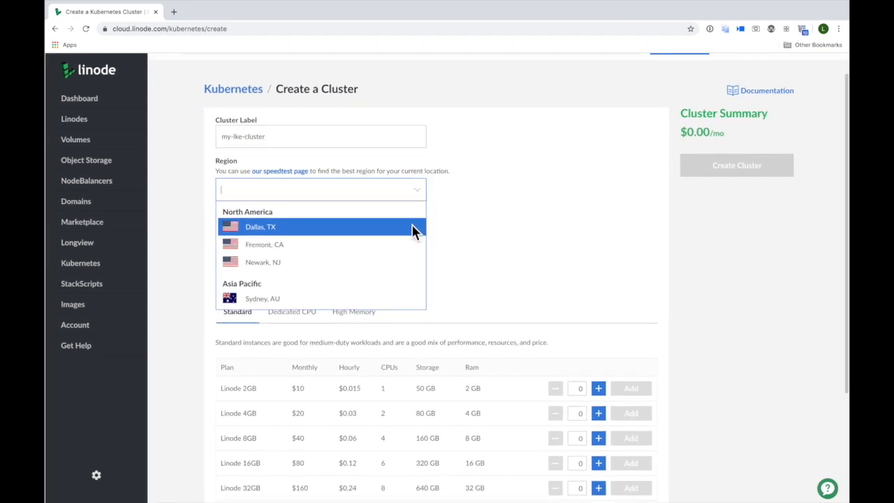
left_click(259, 226)
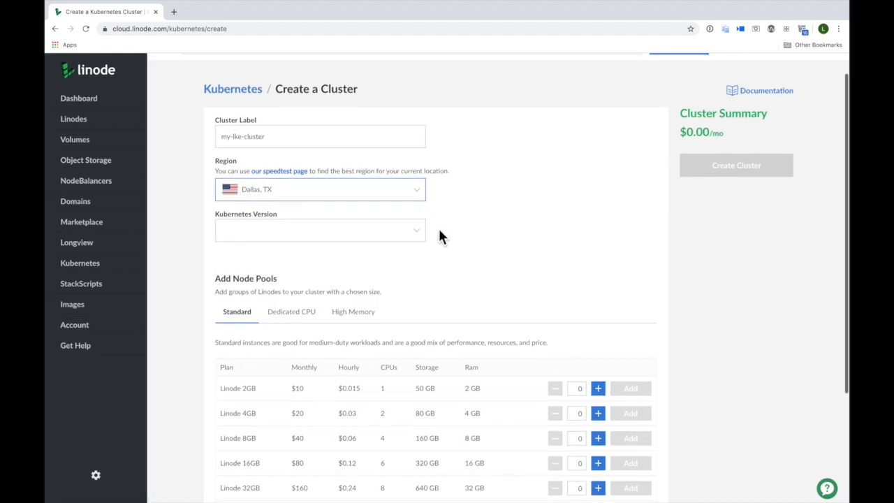
left_click(318, 230)
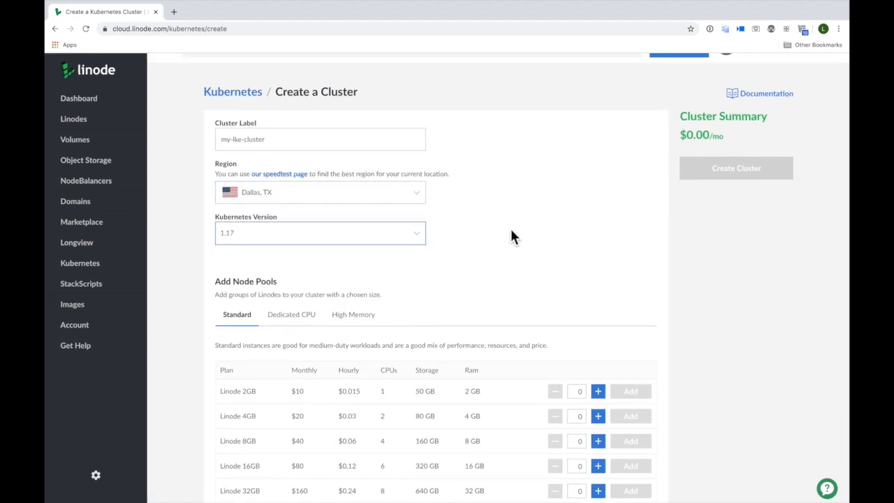
scroll("down", 3)
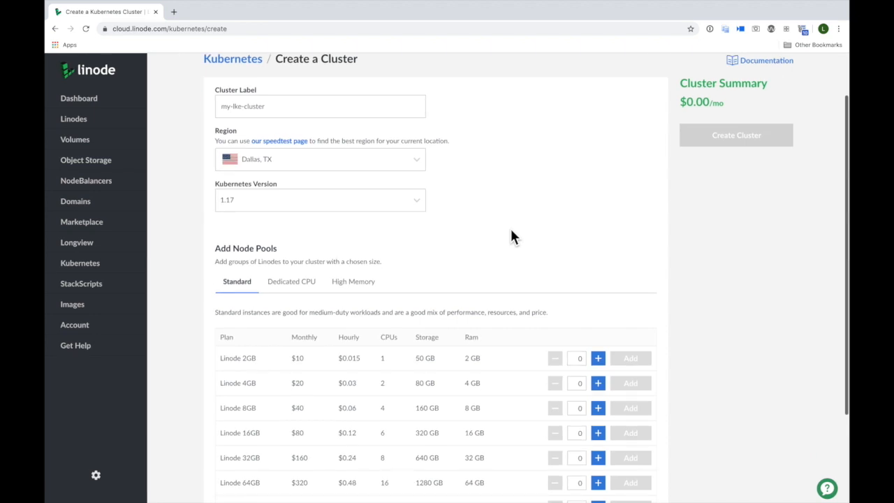
Add a standard node pool of three Linode 2GB plans ($30.00/month).
scroll("down", 3)
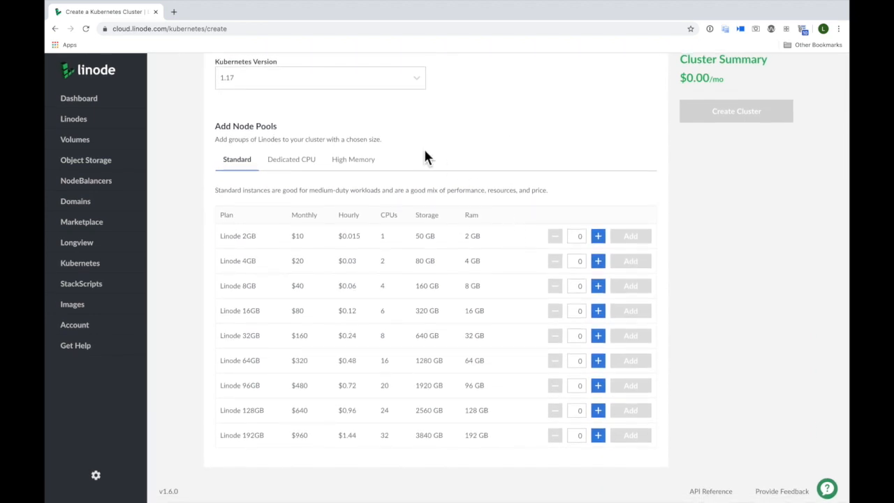
scroll("down", 3)
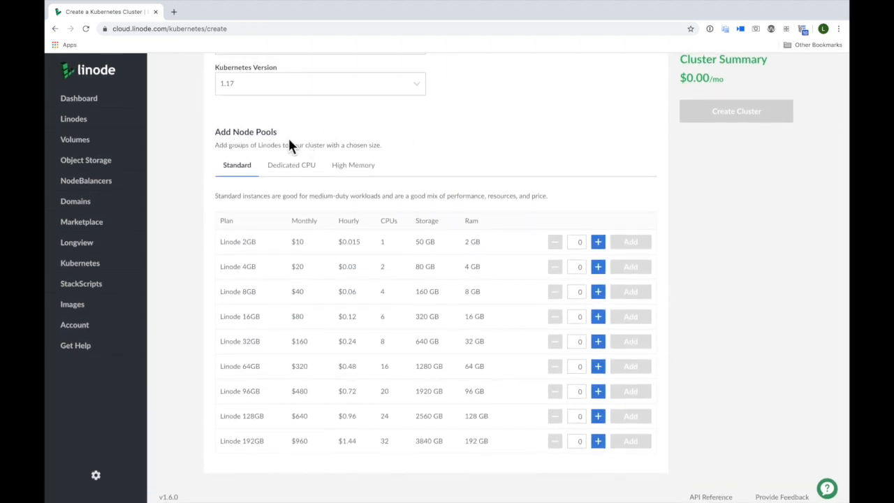
mouse_move(307, 137)
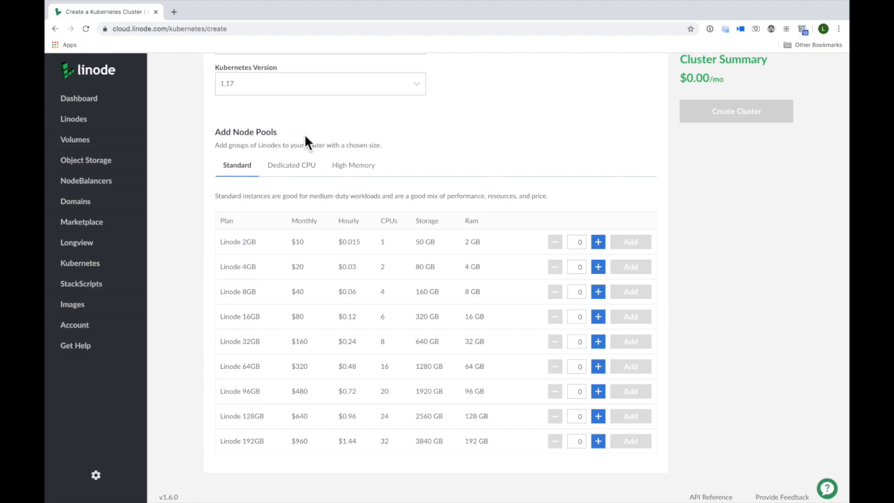
mouse_move(314, 137)
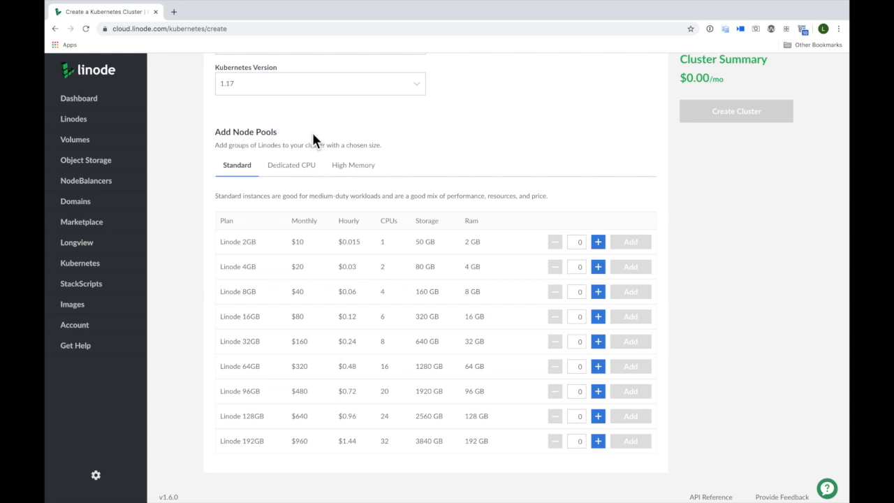
mouse_move(258, 192)
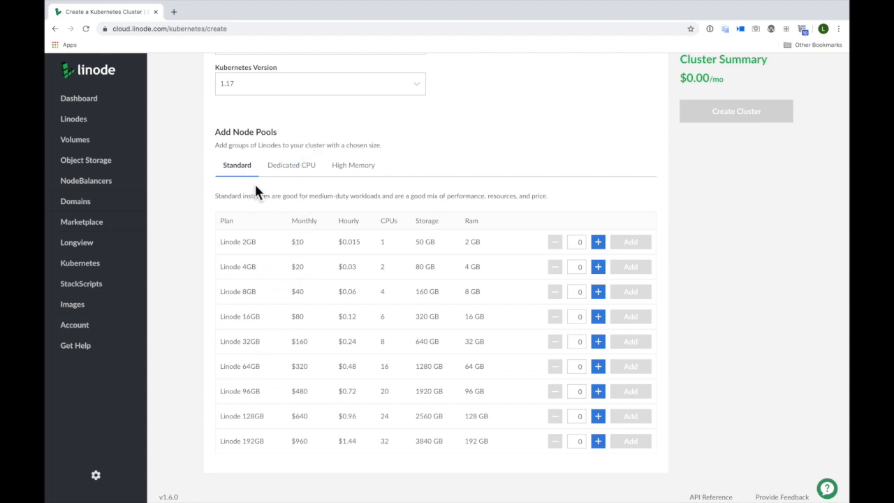
left_click(352, 165)
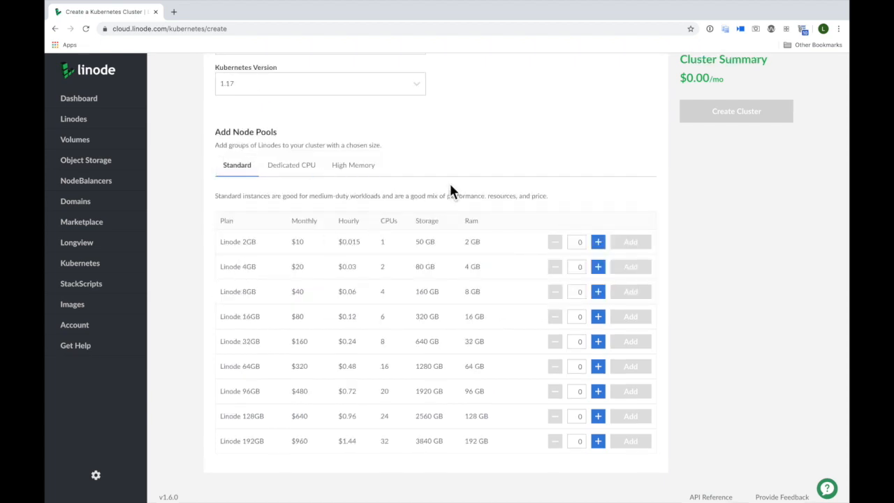
mouse_move(606, 246)
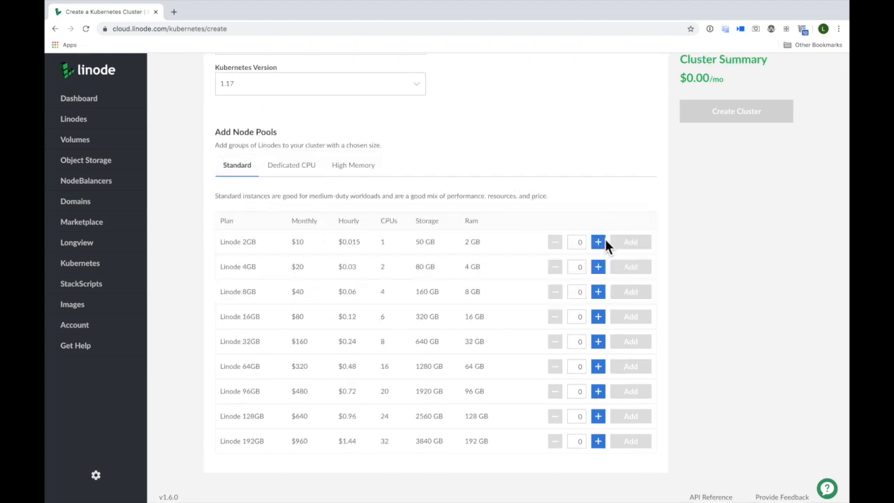
left_click(598, 242)
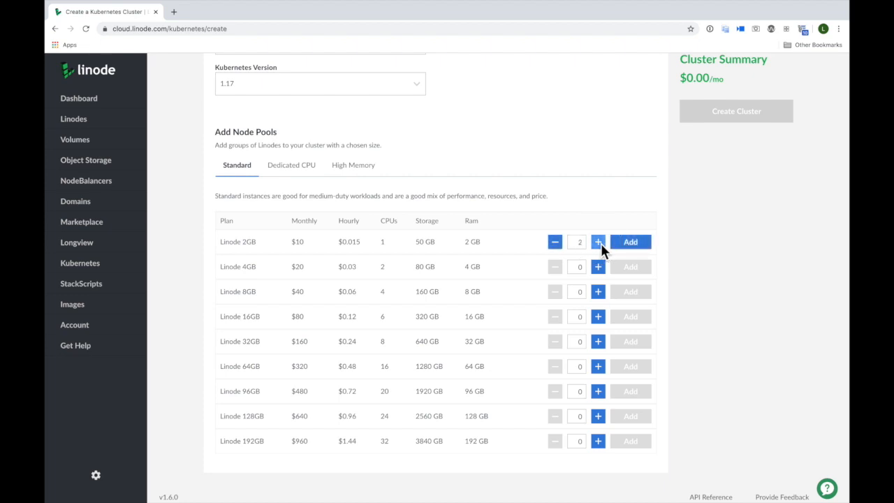
left_click(598, 241)
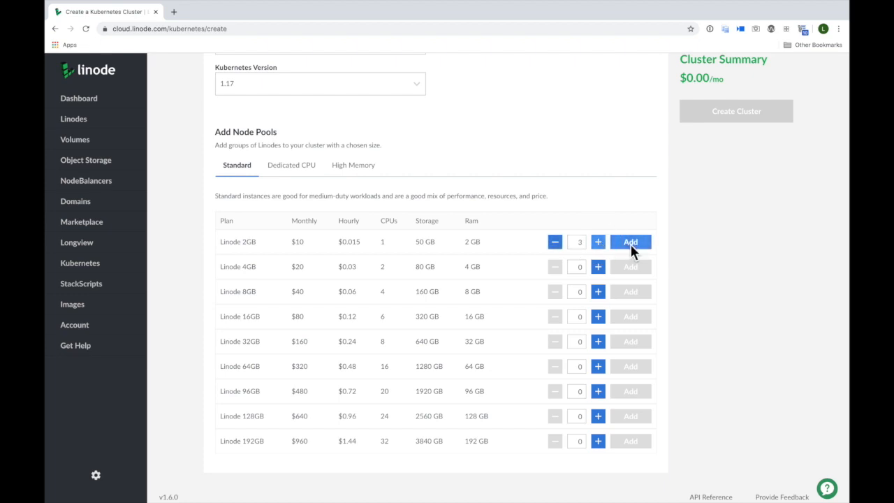
left_click(630, 241)
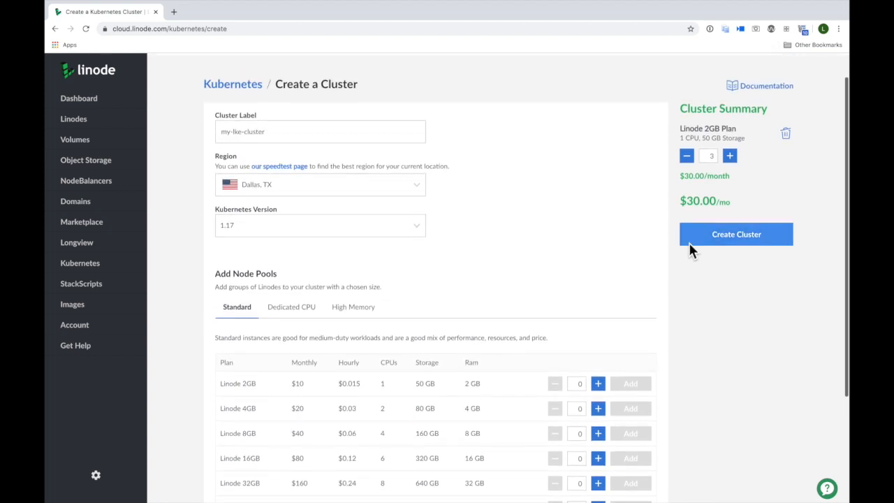
mouse_move(775, 139)
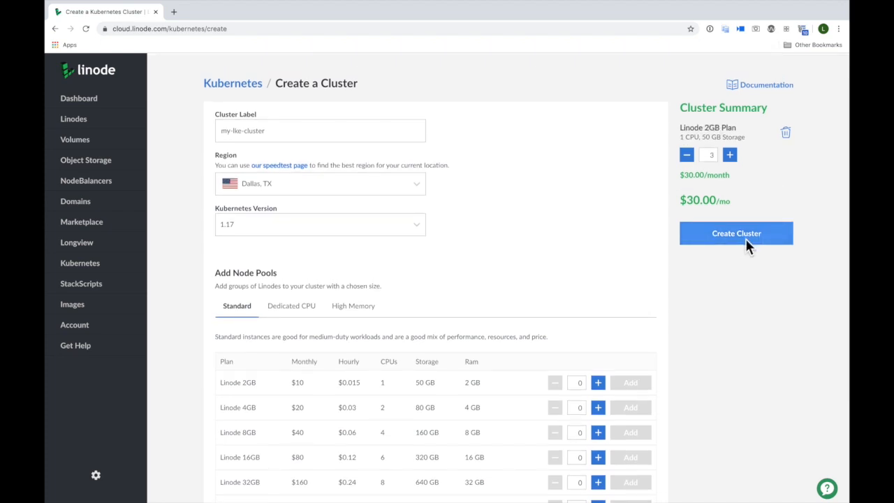
Create the three-node Linode 2GB cluster from the Cluster Summary.
left_click(736, 233)
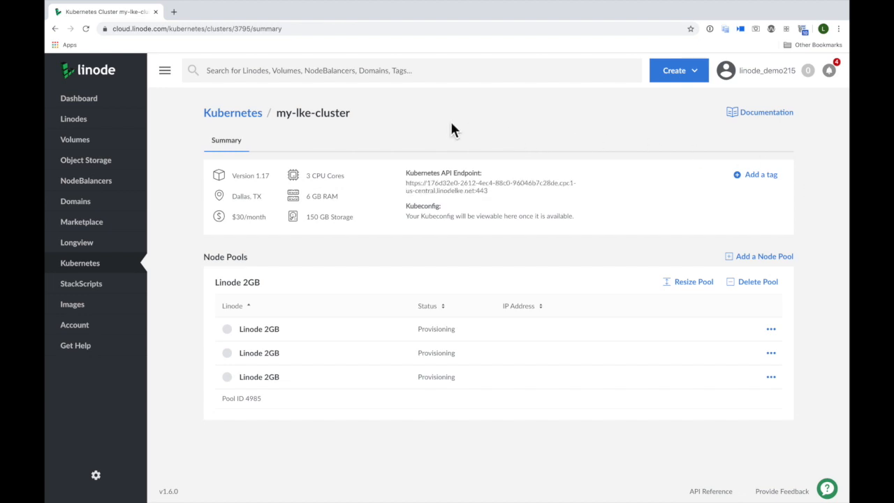
mouse_move(500, 194)
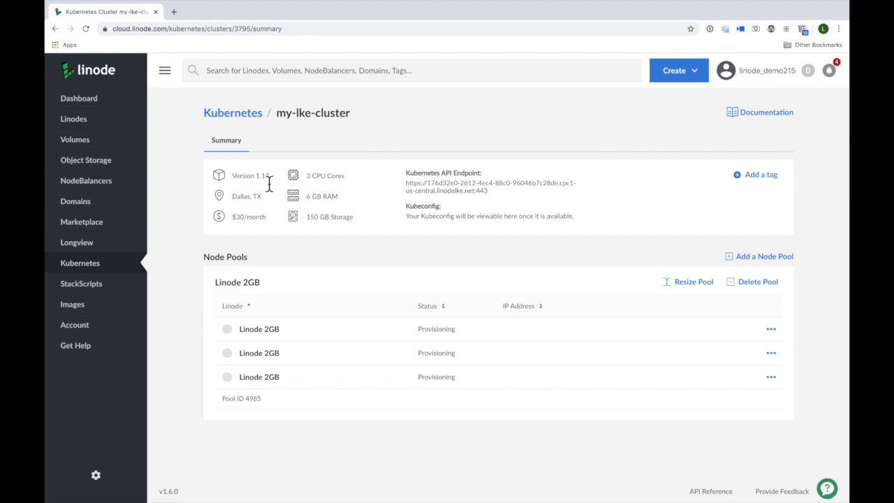
mouse_move(245, 202)
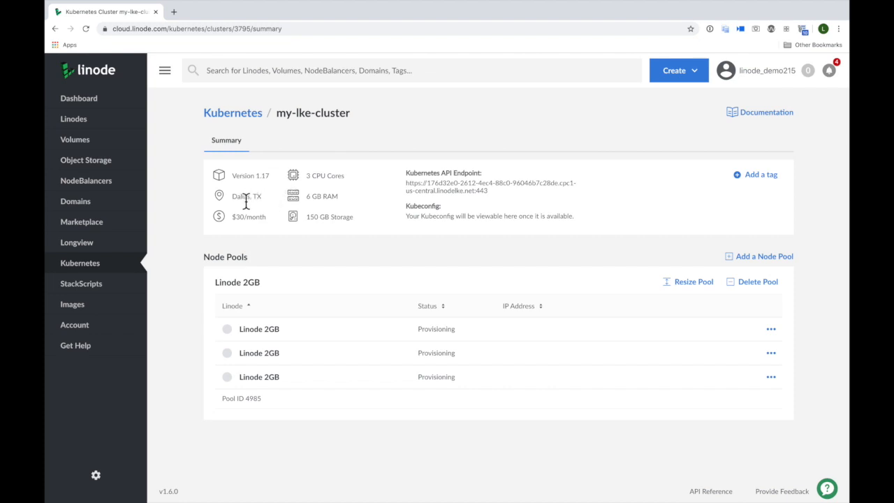
mouse_move(414, 209)
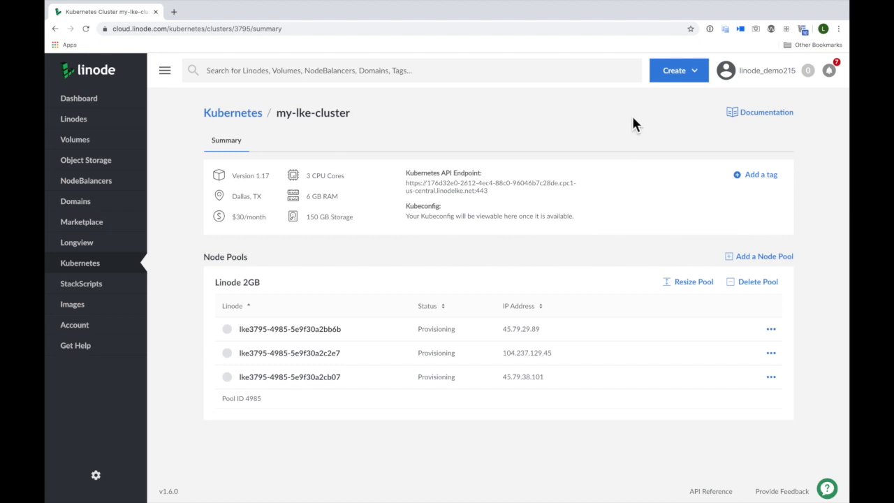
mouse_move(768, 200)
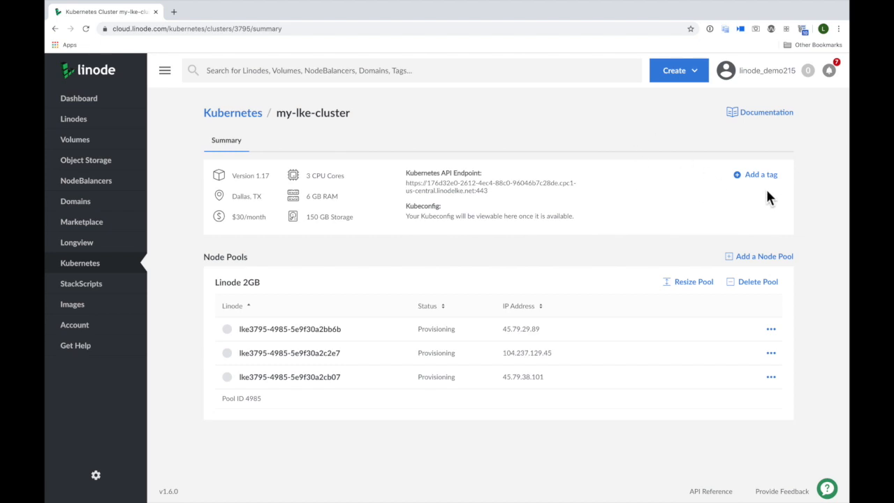
mouse_move(613, 126)
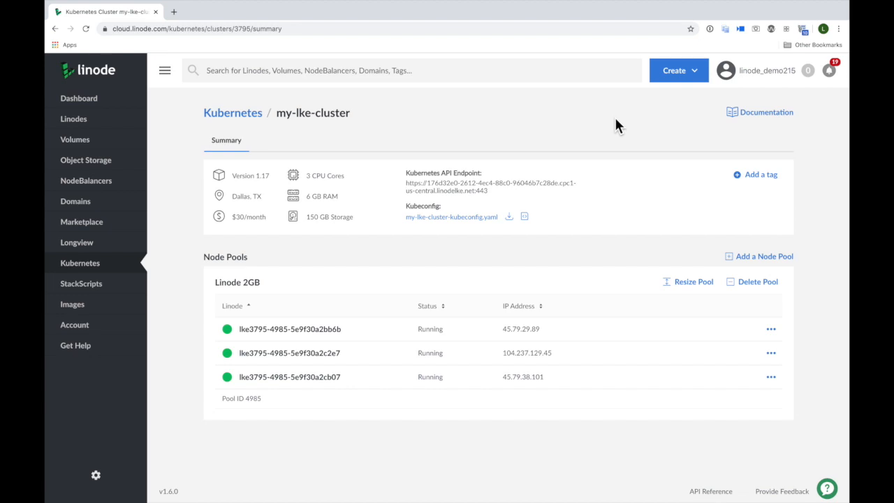
mouse_move(487, 229)
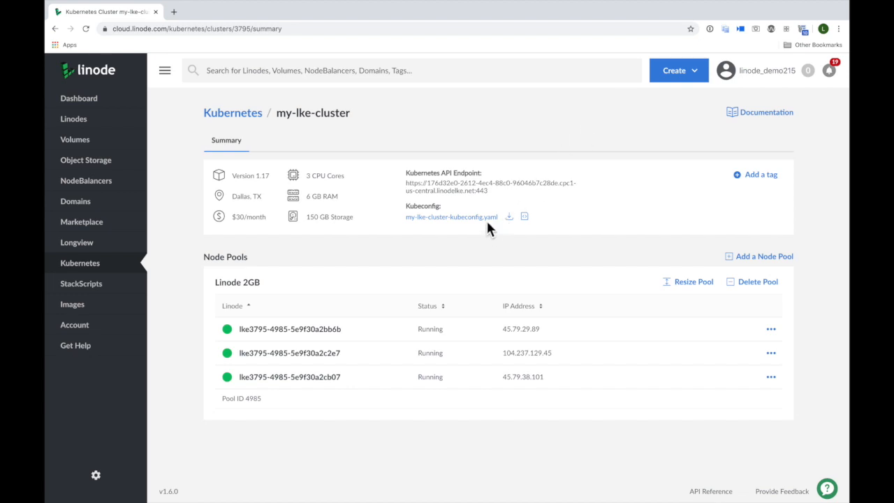
mouse_move(510, 218)
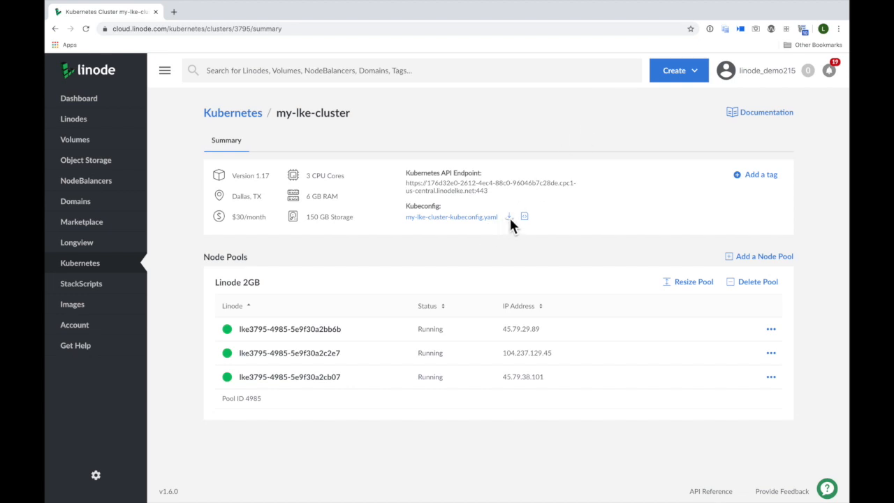
mouse_move(476, 229)
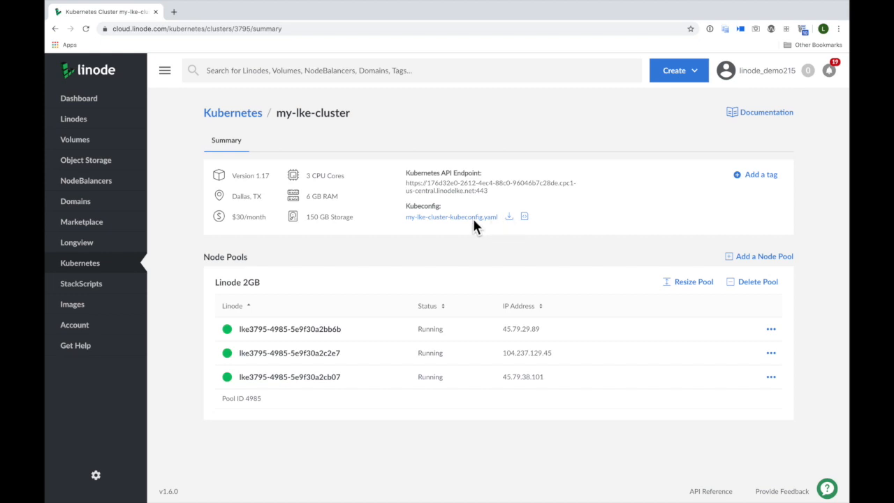
mouse_move(527, 217)
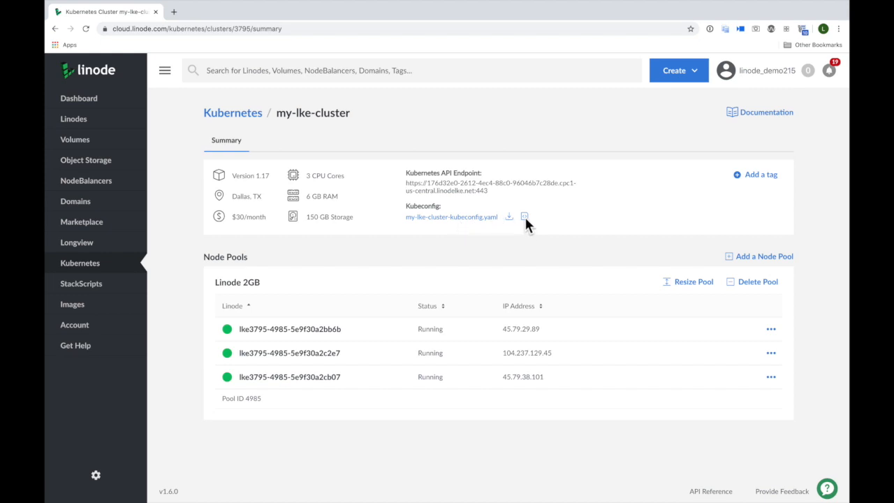
Download my-lke-cluster-kubeconfig.yaml once the nodes show Running.
left_click(525, 216)
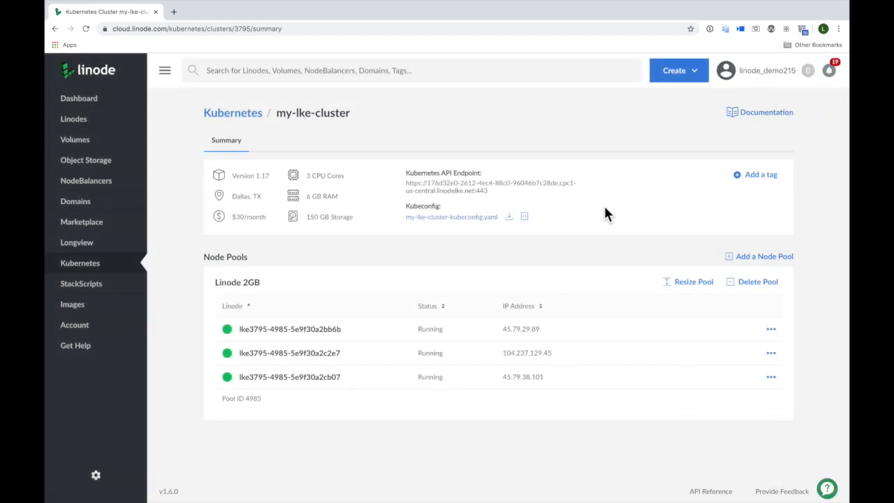
left_click(509, 217)
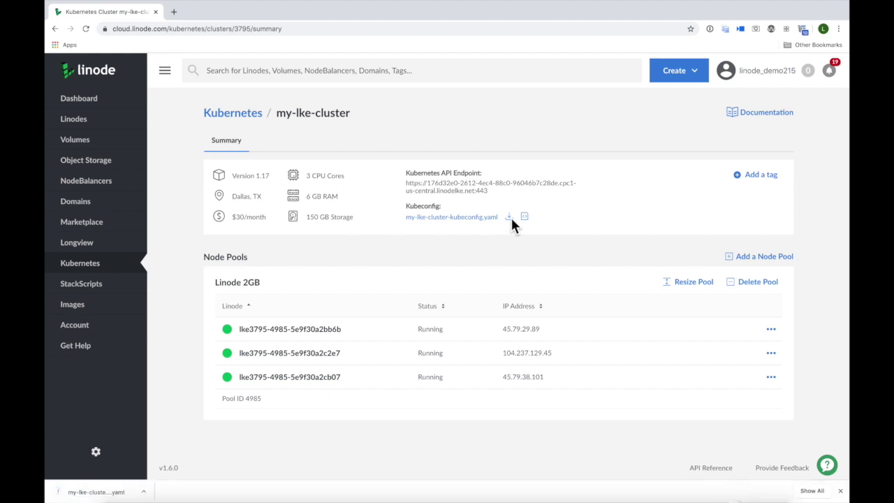
mouse_move(249, 446)
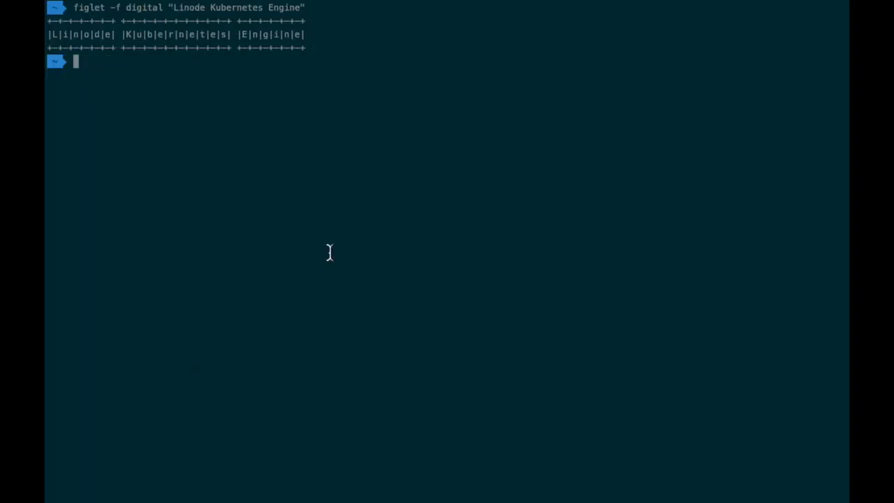
Export KUBECONFIG=~/Downloads/my-lke-cluster-kubeconfig.yaml and list the nodes with kubectl.
type("export")
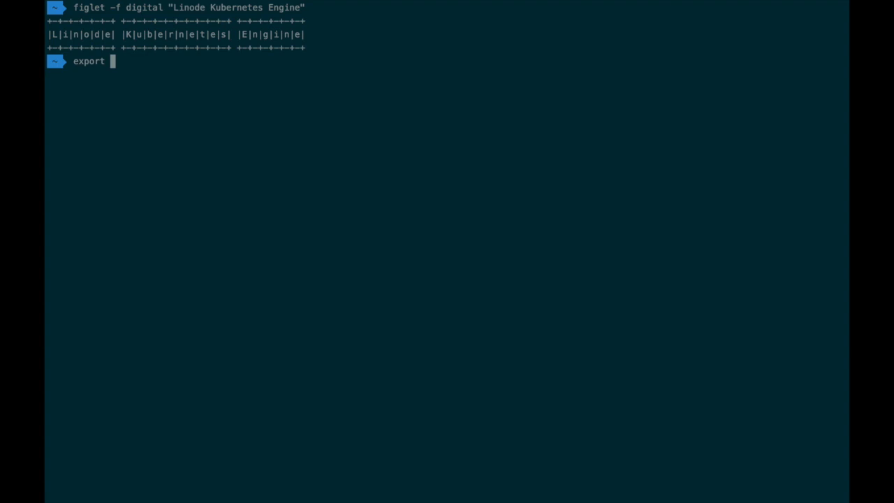
type("KUBECON")
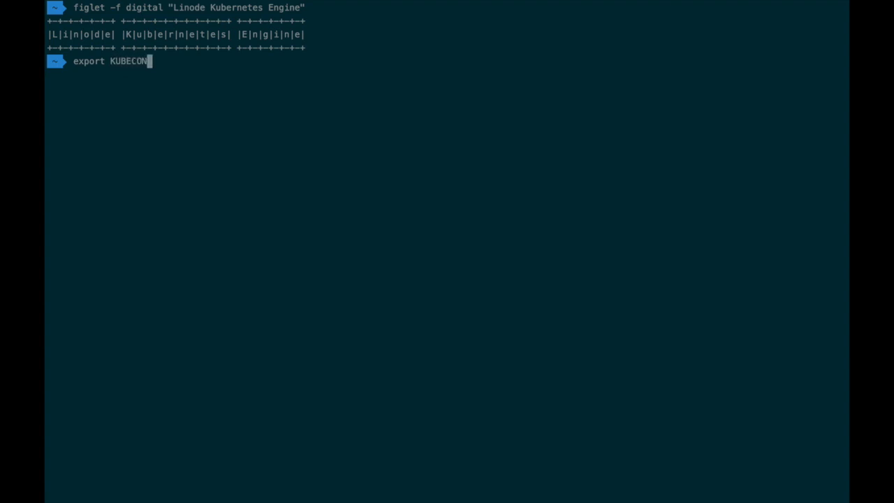
type("FIG=~")
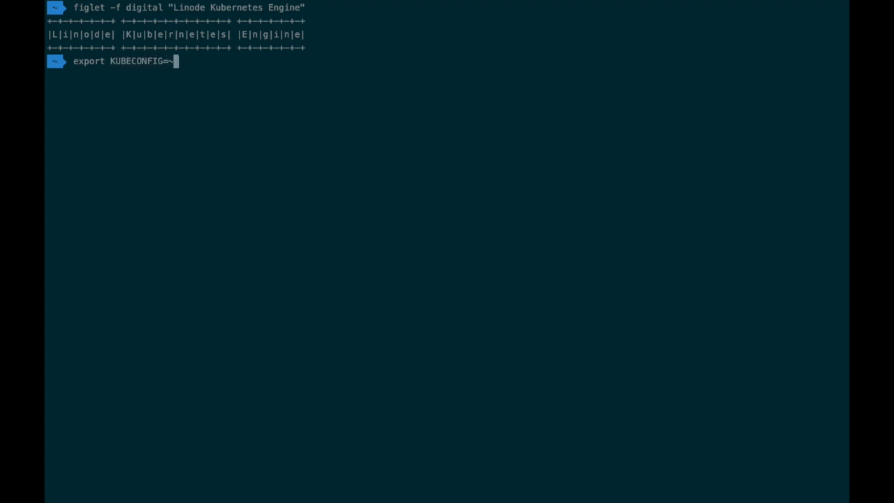
type("/Downloads/")
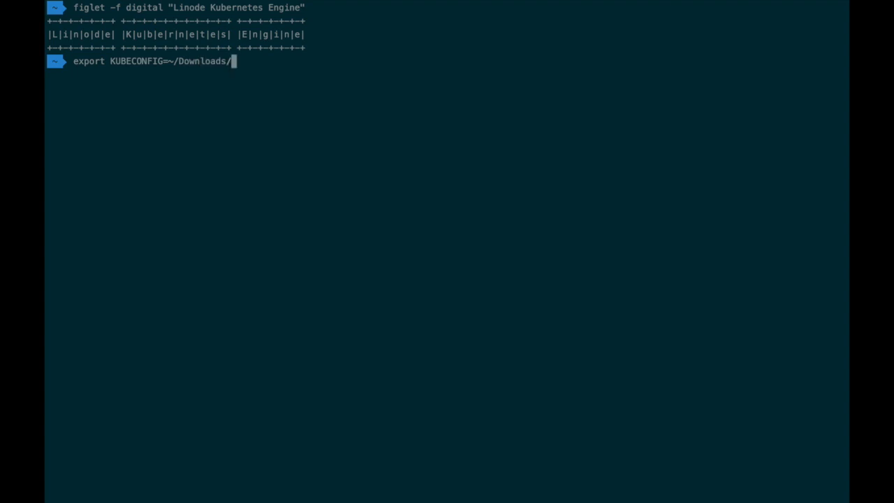
type("my-lke-cluster-kubeconfig.yaml")
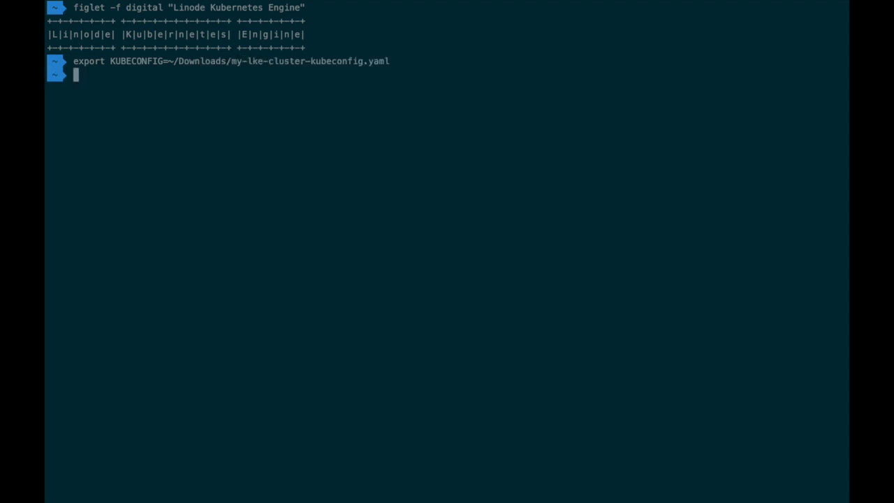
type("kubectl get nodes")
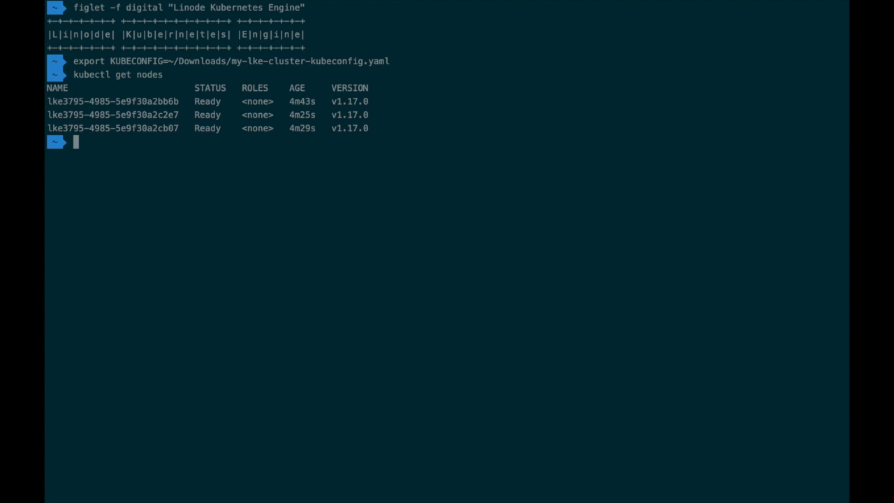
mouse_move(335, 243)
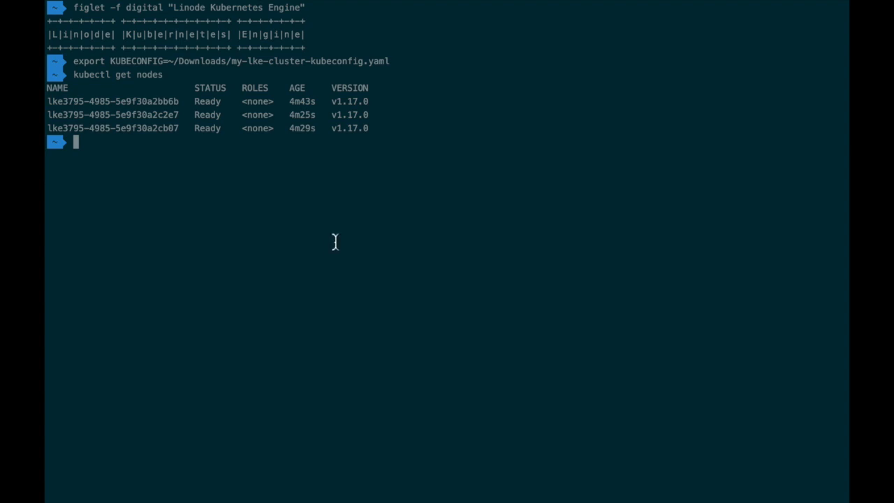
mouse_move(193, 180)
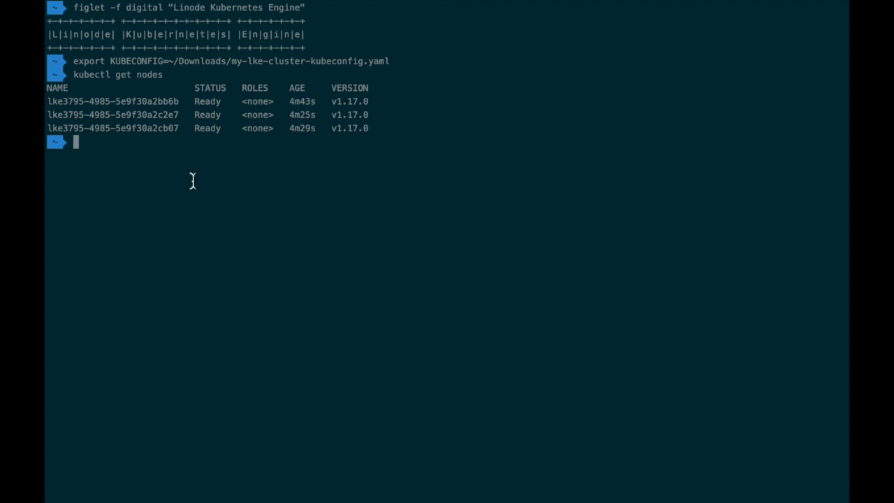